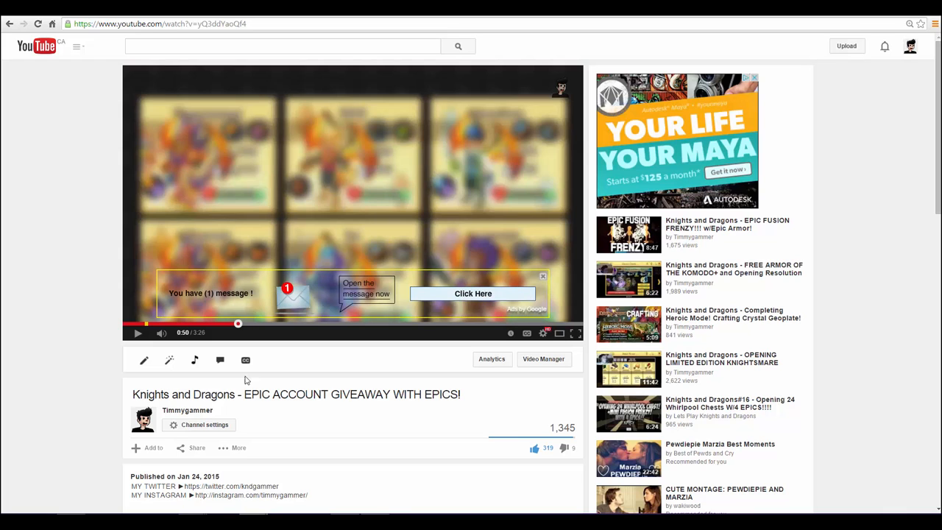
pyautogui.moveTo(297, 180)
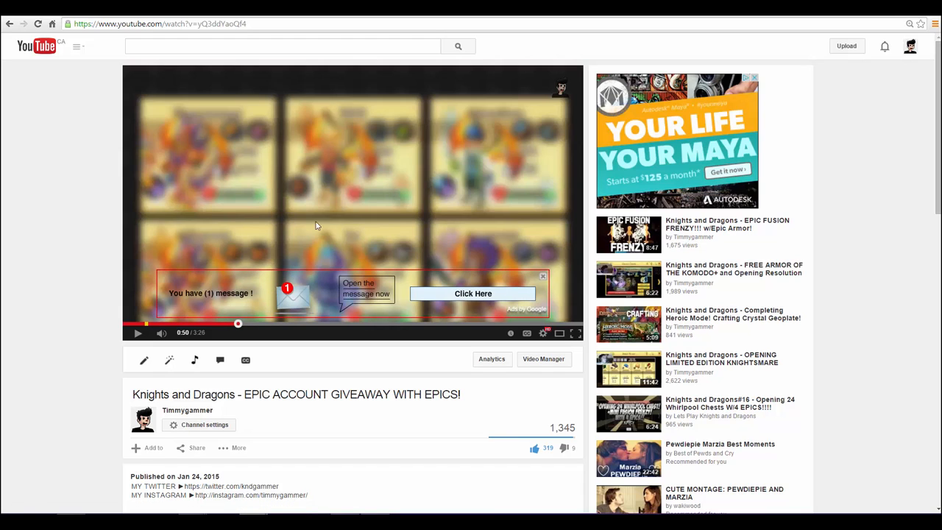
pyautogui.moveTo(183, 291)
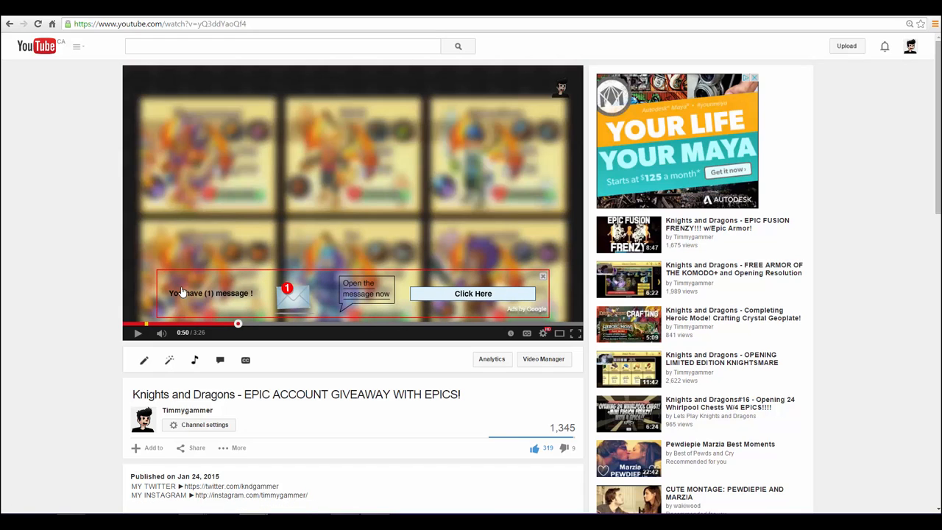
pyautogui.moveTo(73, 180)
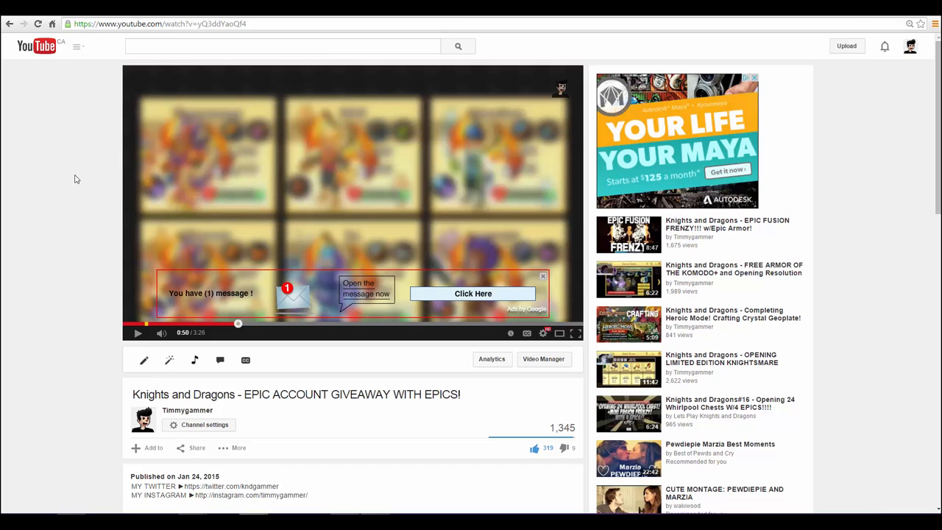
# Step: Scroll down the giveaway video page through the viewers' entry comments
pyautogui.scroll(-3)
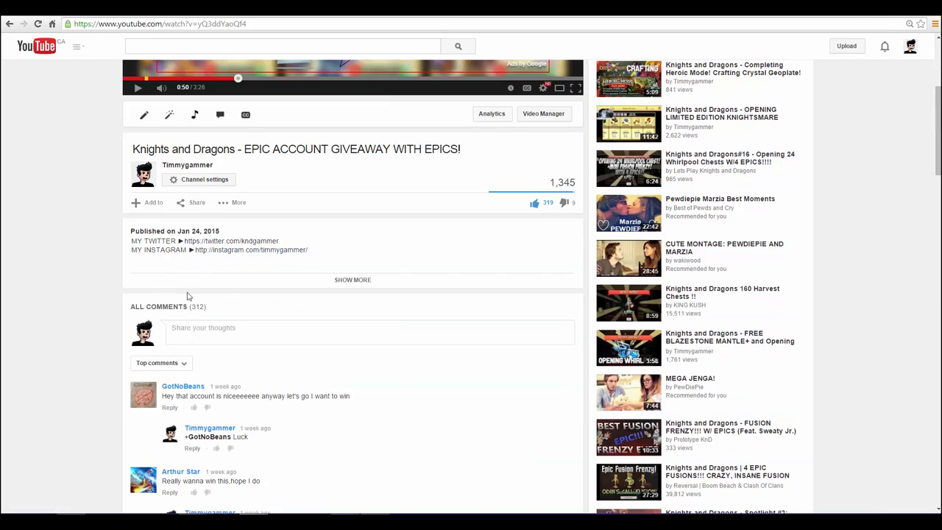
pyautogui.scroll(-3)
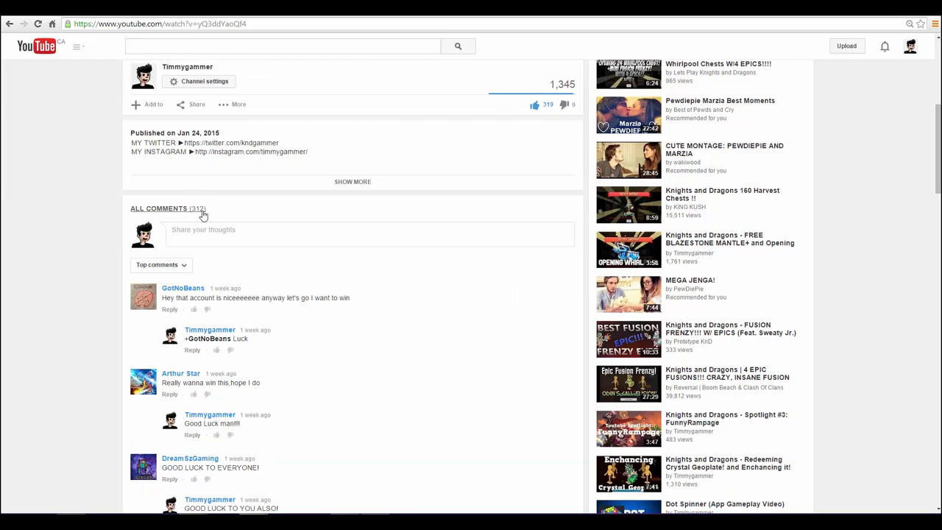
pyautogui.scroll(-3)
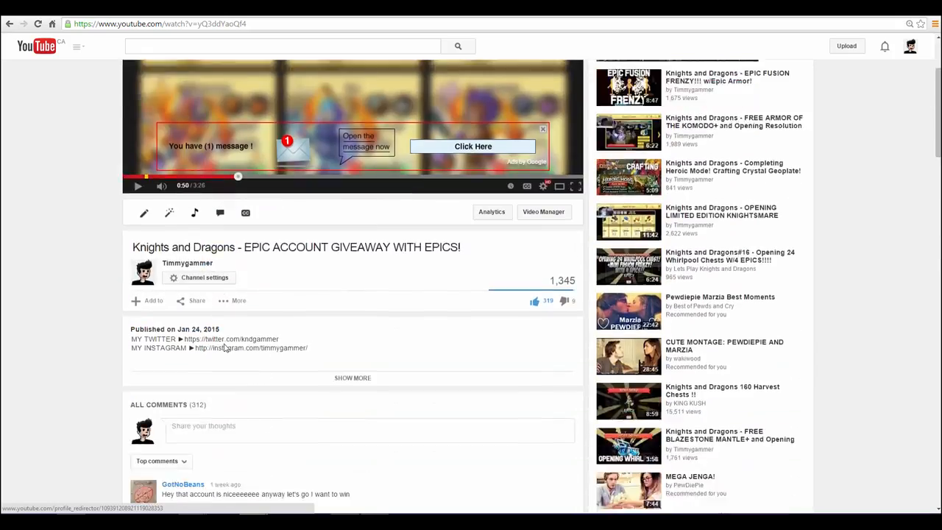
pyautogui.scroll(-3)
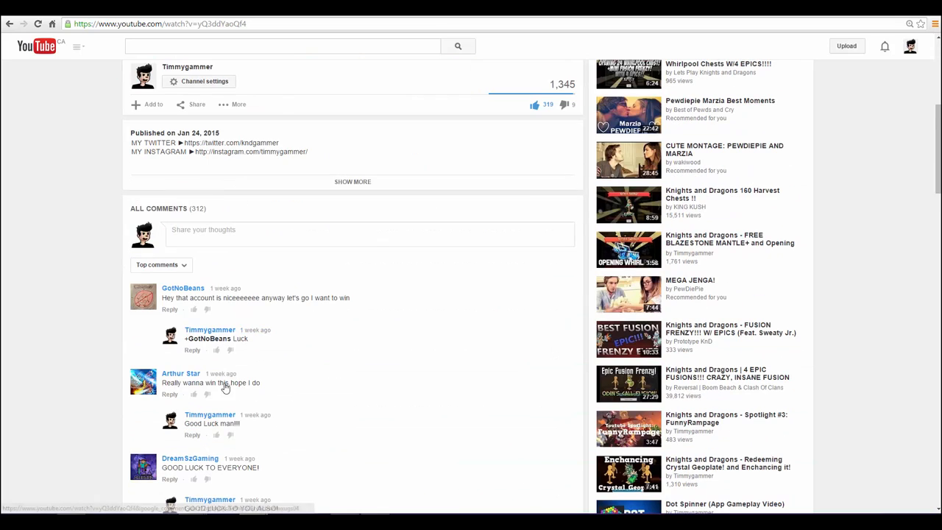
pyautogui.scroll(-3)
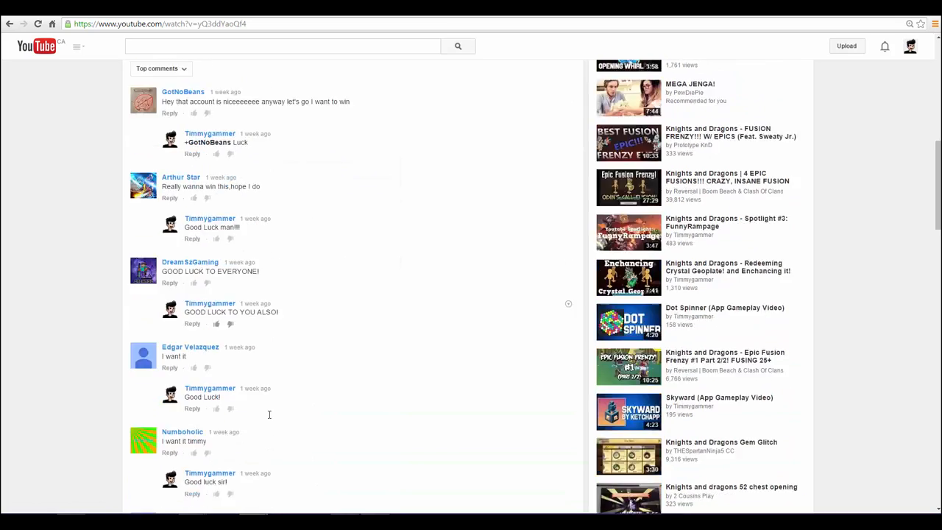
pyautogui.scroll(-3)
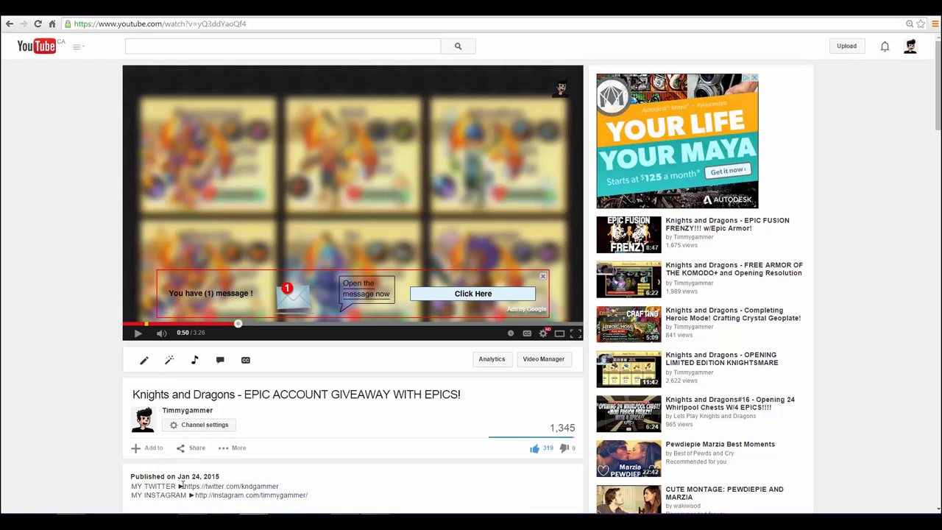
pyautogui.moveTo(164, 303)
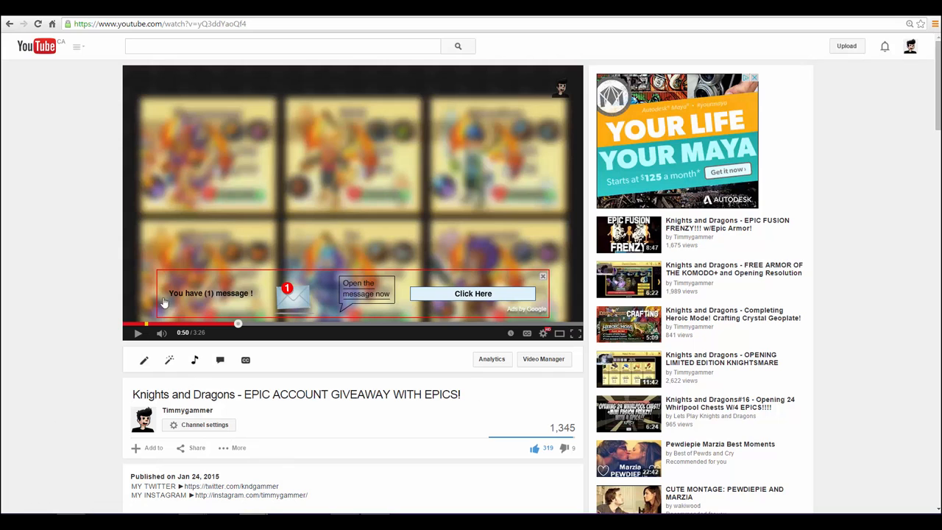
pyautogui.scroll(-3)
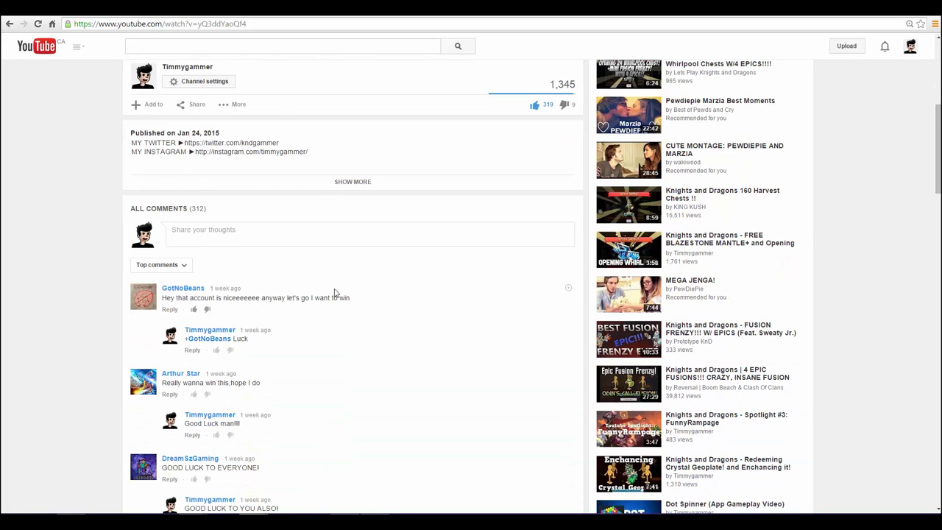
pyautogui.scroll(-3)
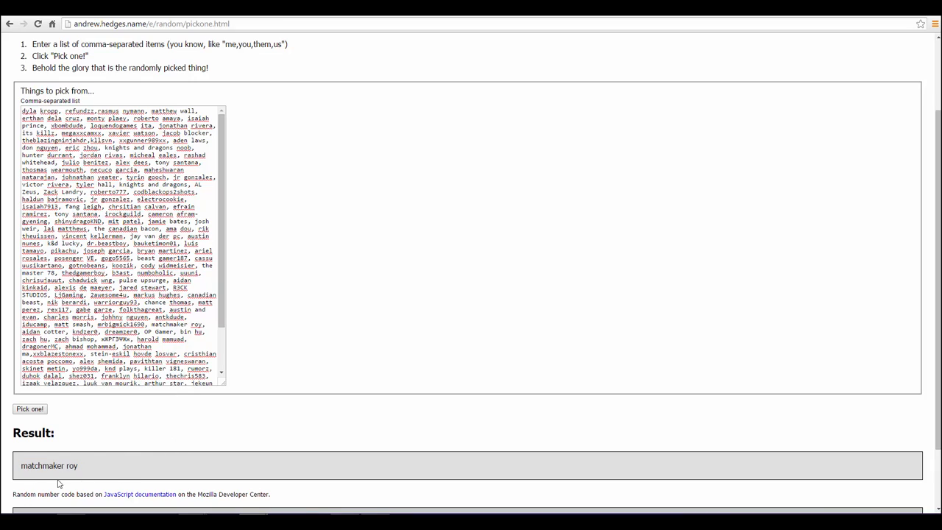
pyautogui.moveTo(59, 482)
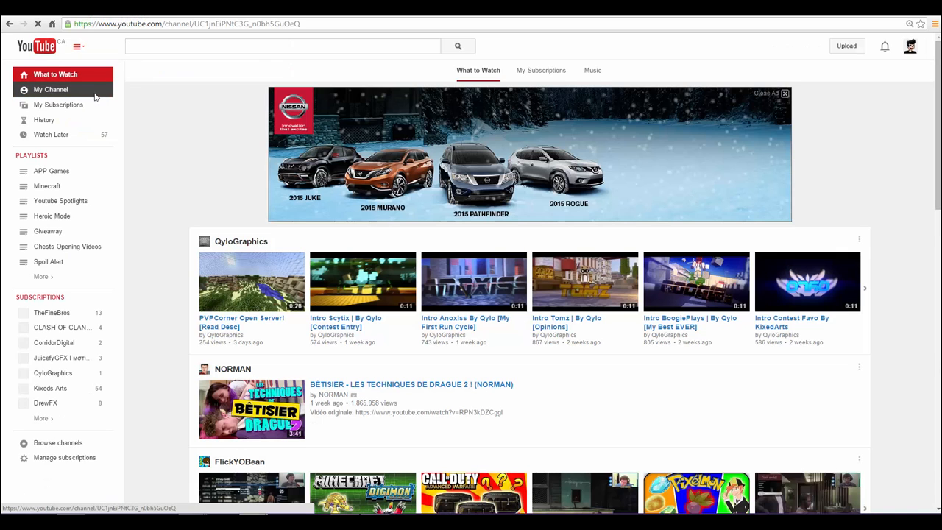
# Step: Go to the Timmygammer channel page from the account menu
pyautogui.click(50, 89)
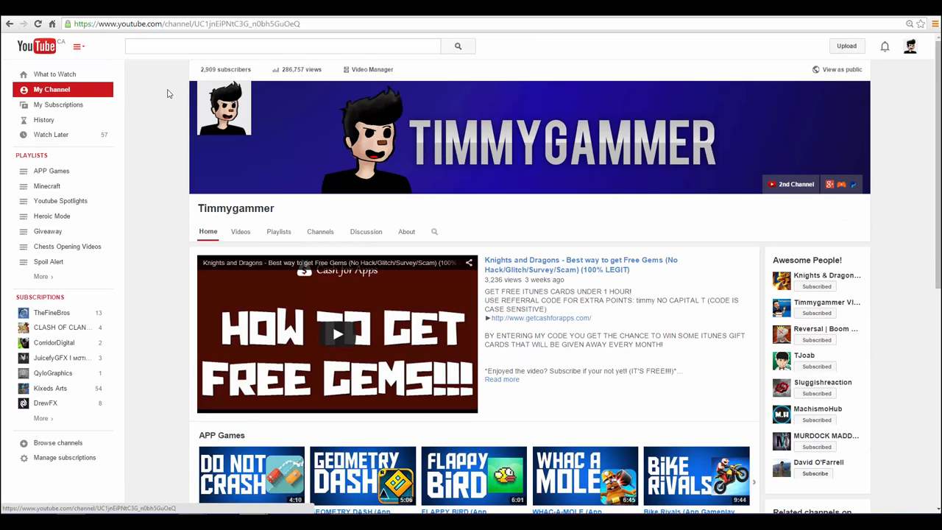
pyautogui.moveTo(176, 95)
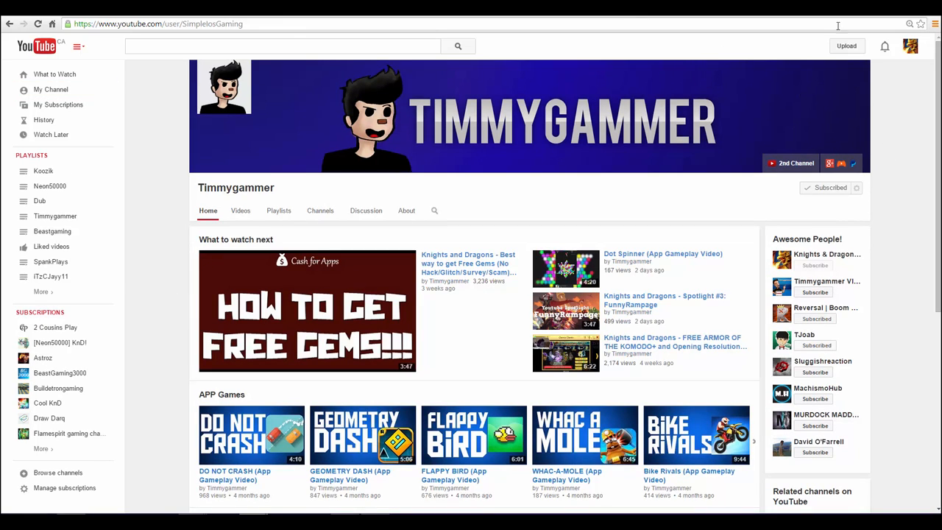
pyautogui.moveTo(892, 84)
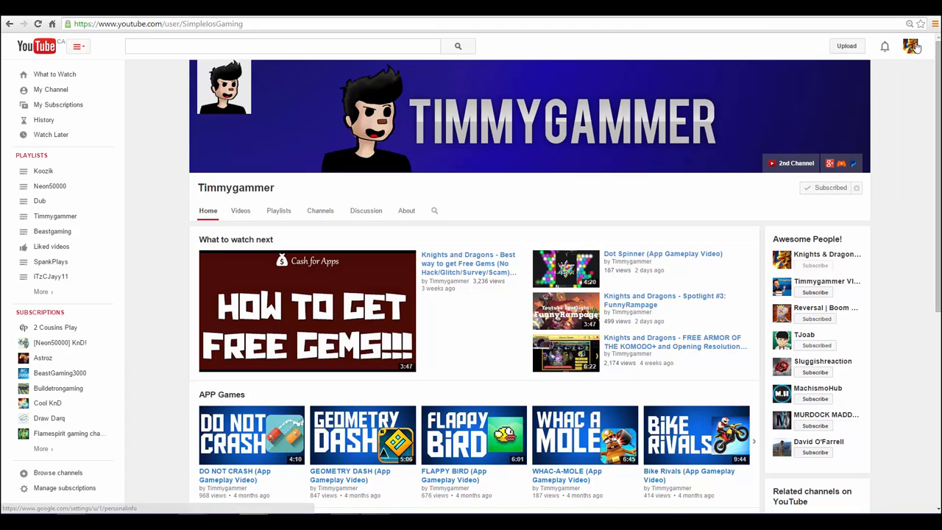
pyautogui.moveTo(385, 91)
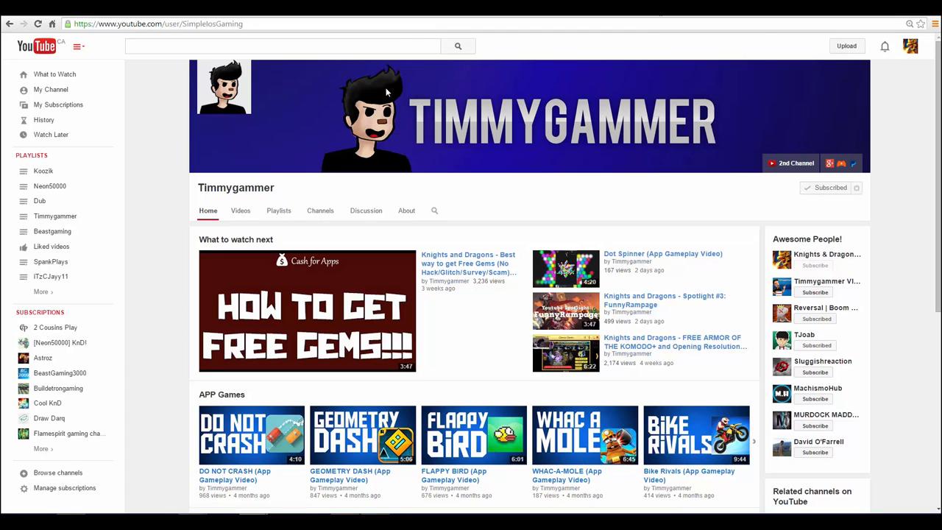
pyautogui.moveTo(424, 196)
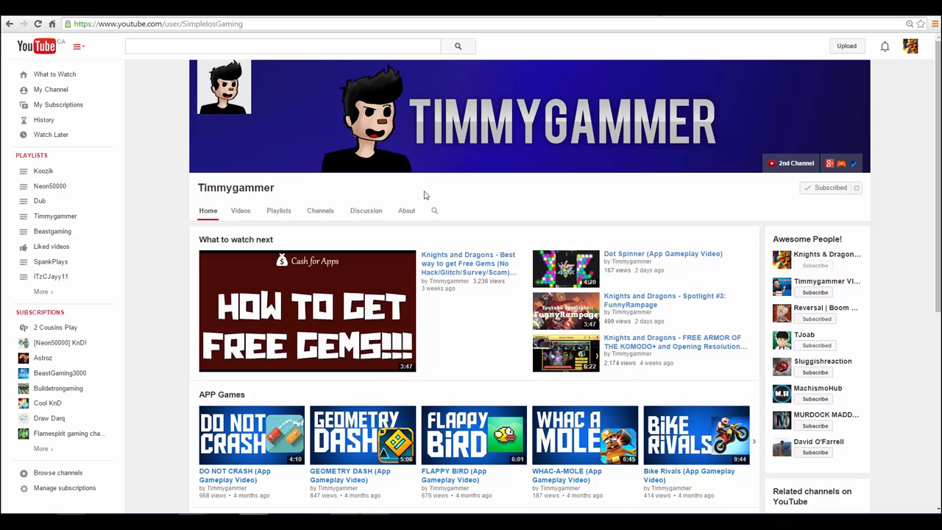
pyautogui.moveTo(59, 105)
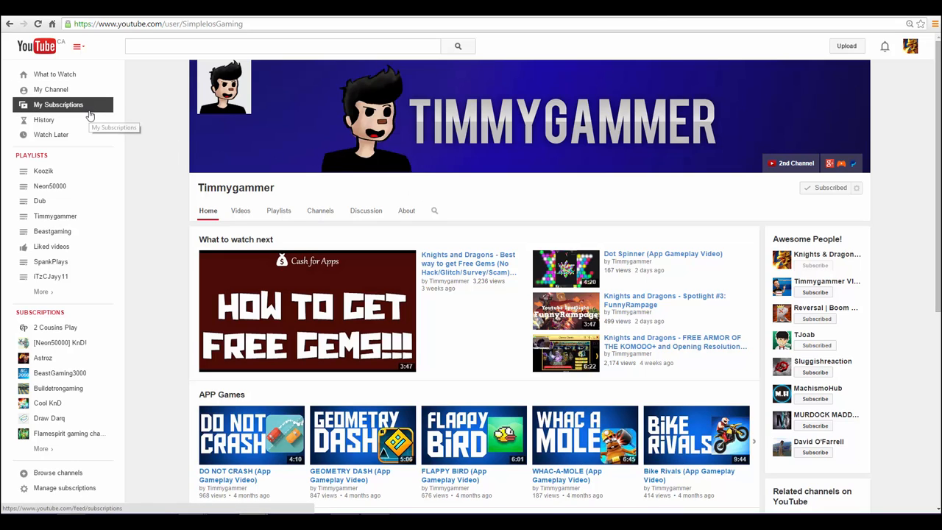
pyautogui.moveTo(651, 44)
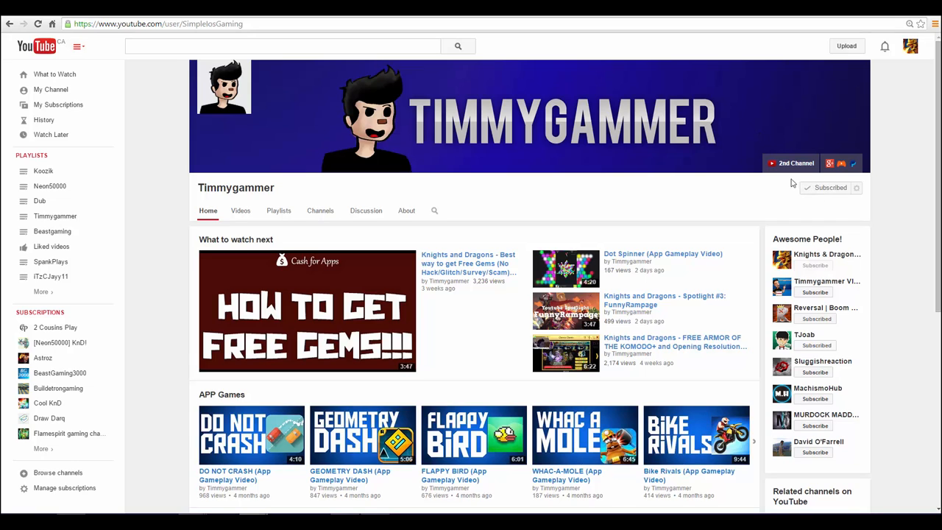
pyautogui.moveTo(759, 195)
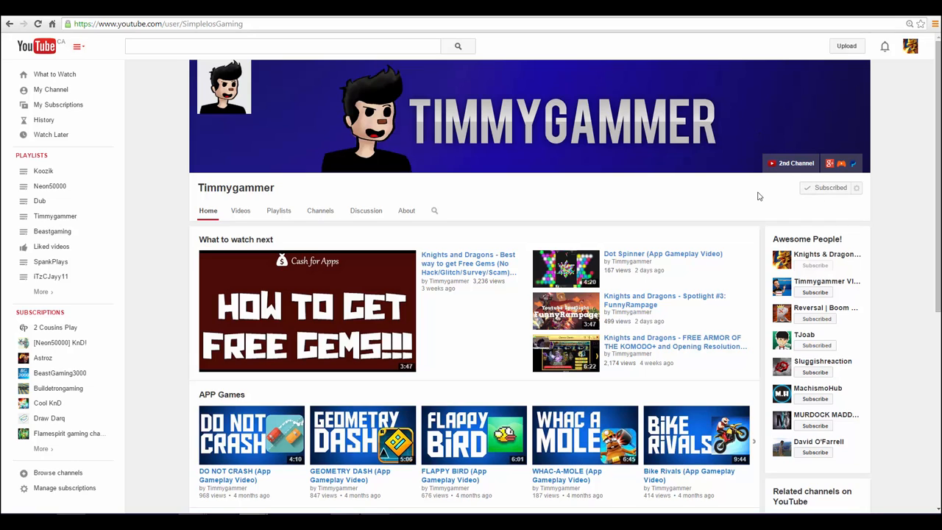
pyautogui.moveTo(883, 111)
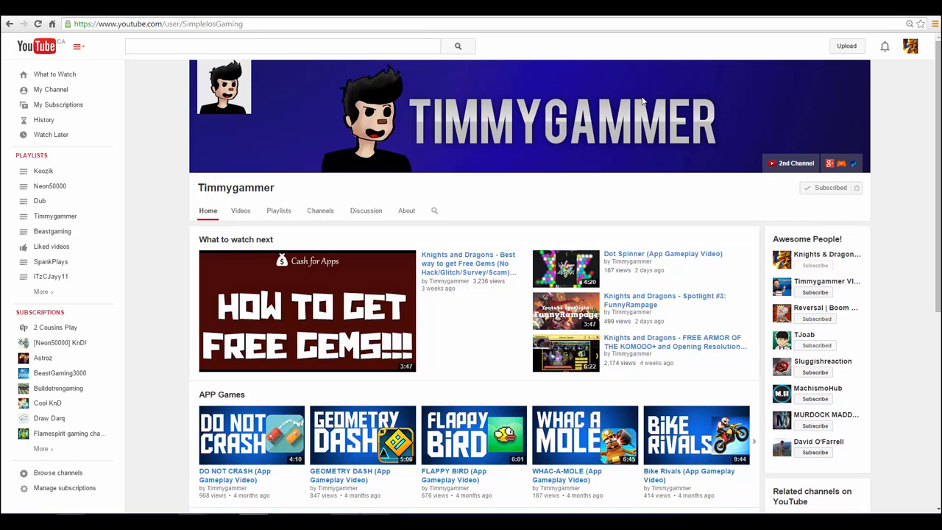
pyautogui.moveTo(630, 182)
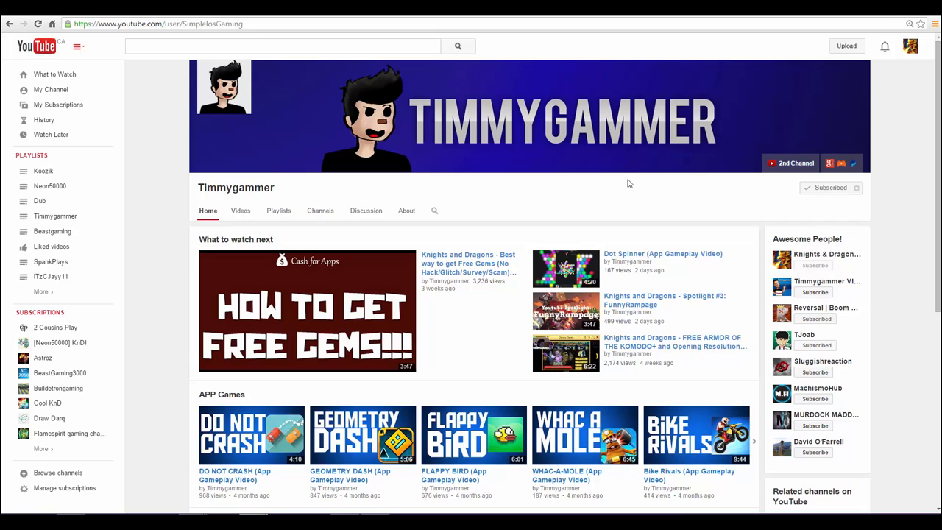
pyautogui.moveTo(631, 180)
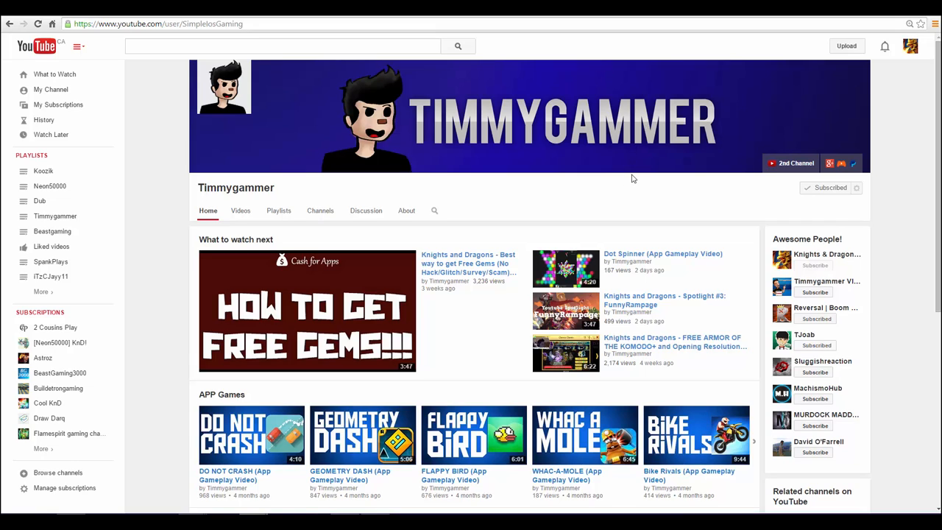
pyautogui.moveTo(791, 135)
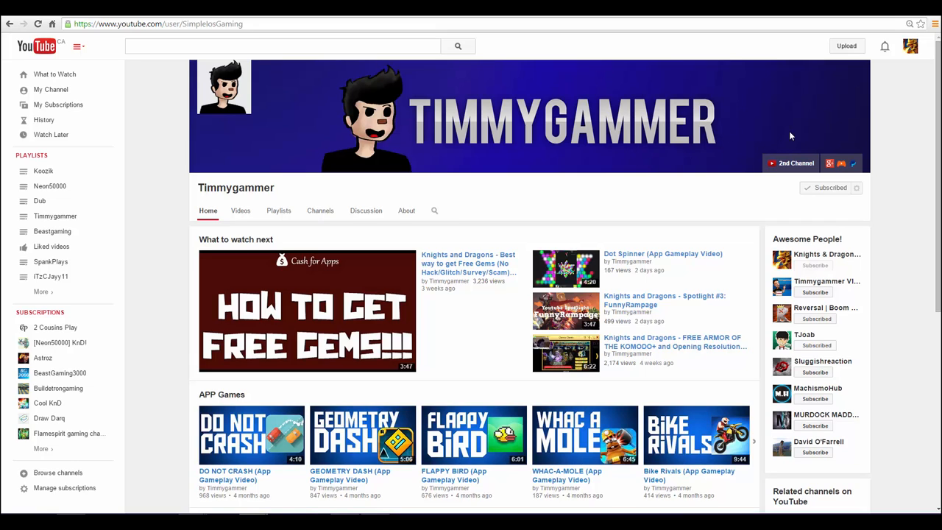
pyautogui.moveTo(896, 125)
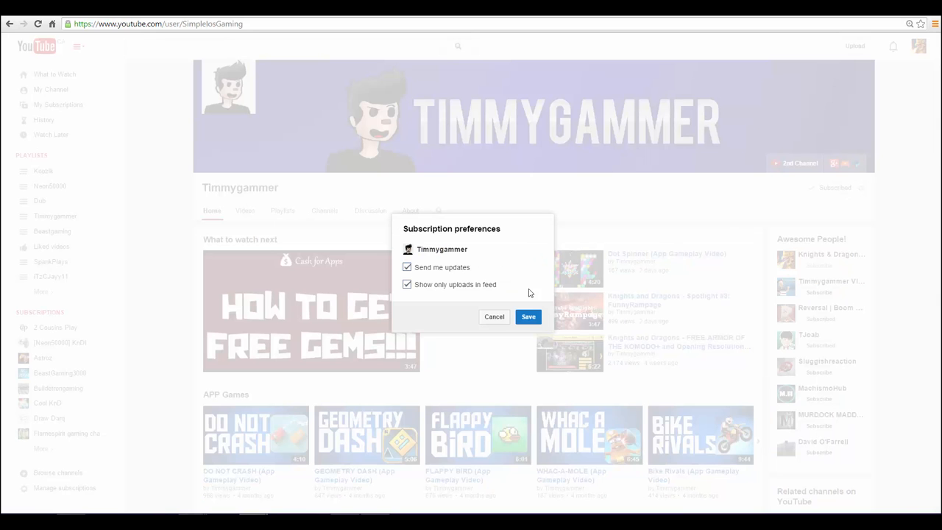
pyautogui.moveTo(465, 274)
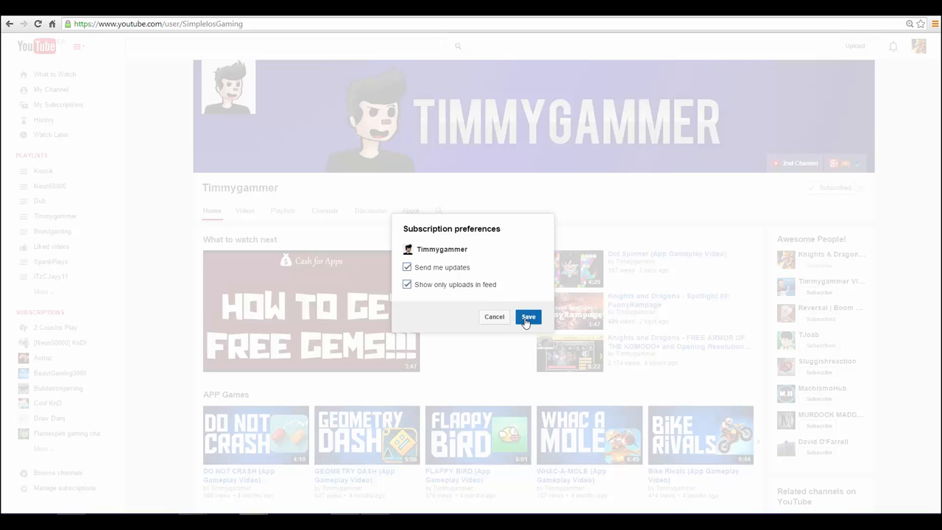
# Step: Save the Timmygammer subscription preferences and browse the My Subscriptions feed
pyautogui.click(528, 317)
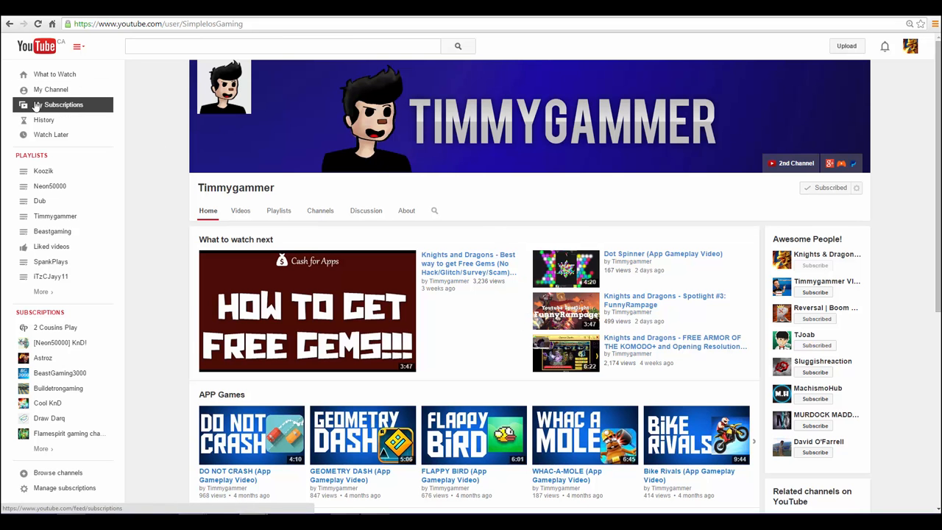
pyautogui.click(64, 105)
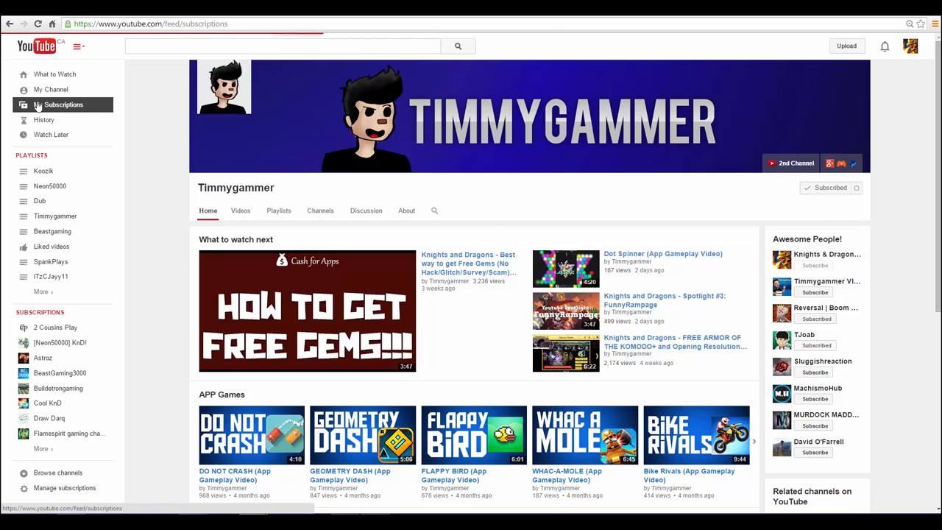
pyautogui.click(64, 105)
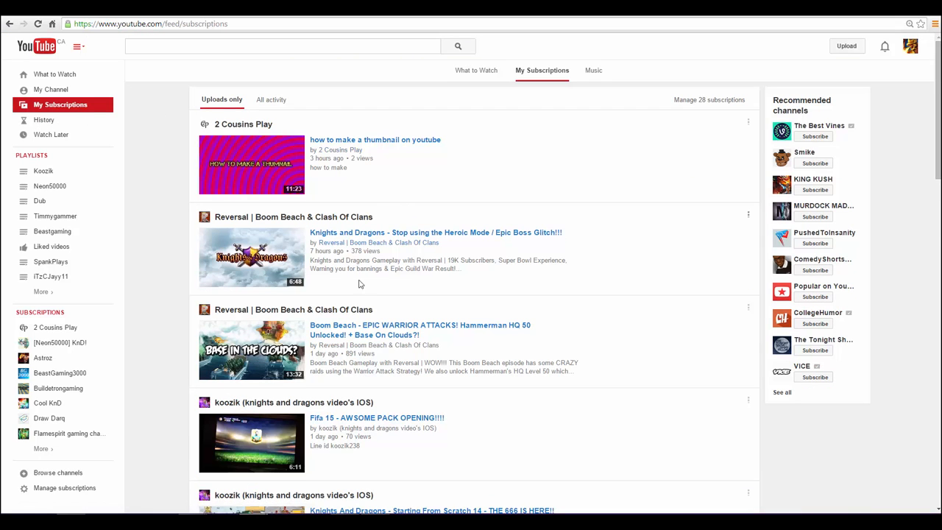
pyautogui.scroll(-3)
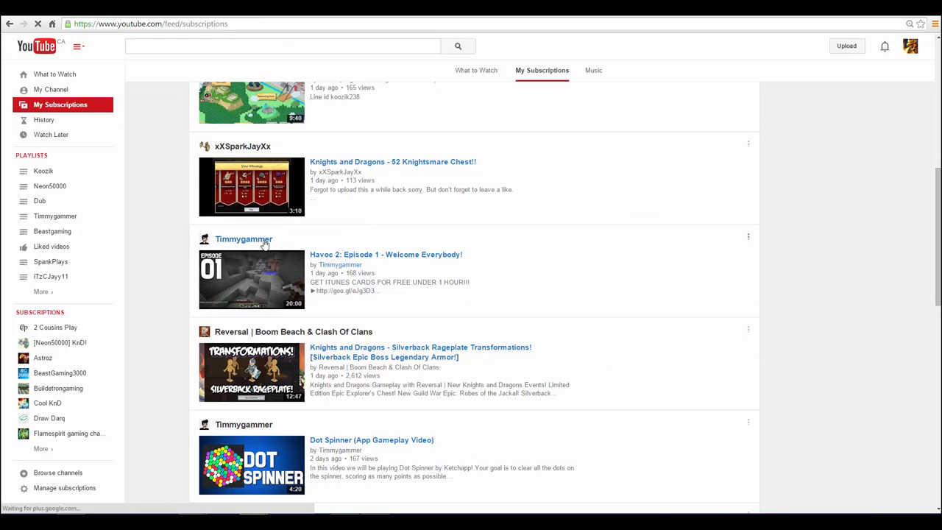
pyautogui.click(244, 239)
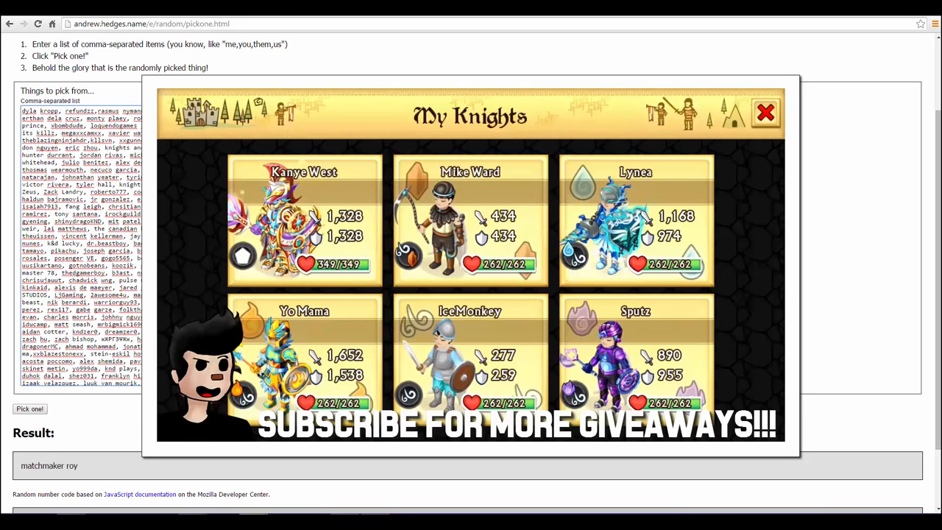
# Step: Return to the Pick One tab listing the comma-separated entrant names
pyautogui.click(303, 221)
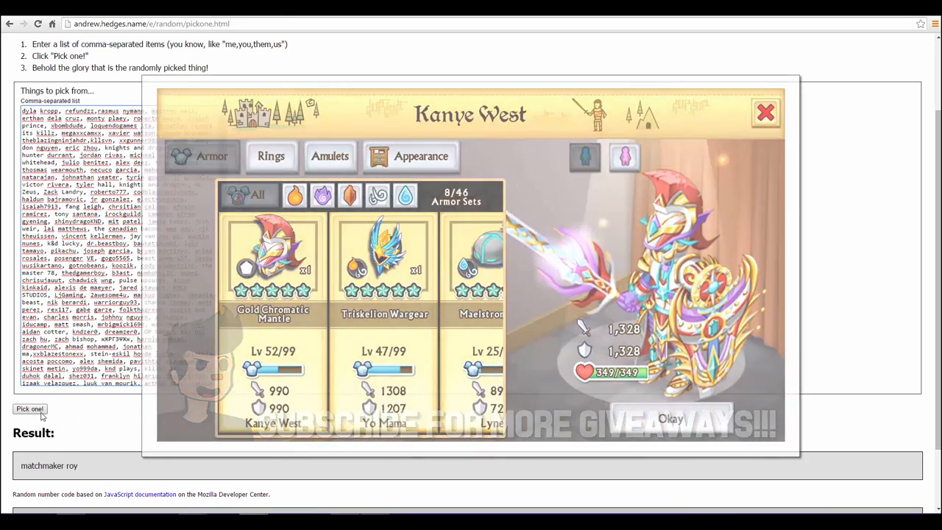
pyautogui.click(765, 111)
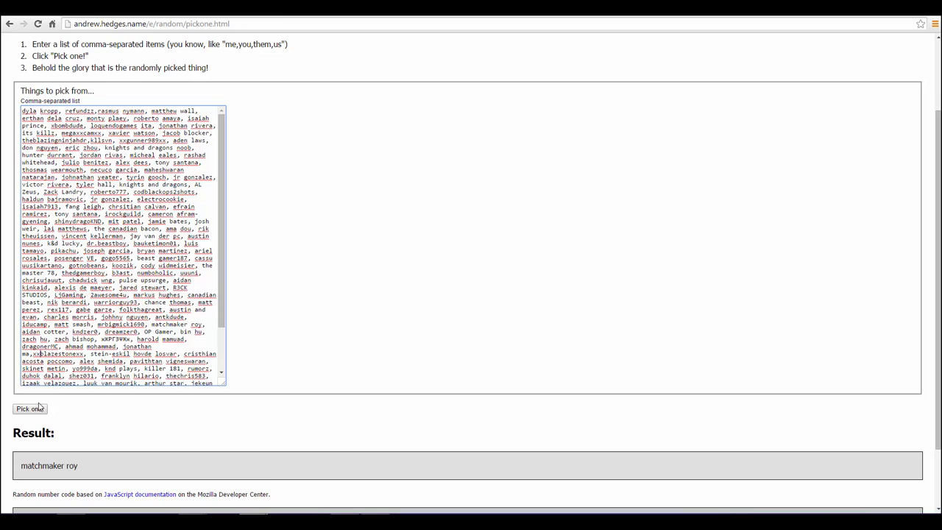
pyautogui.click(30, 409)
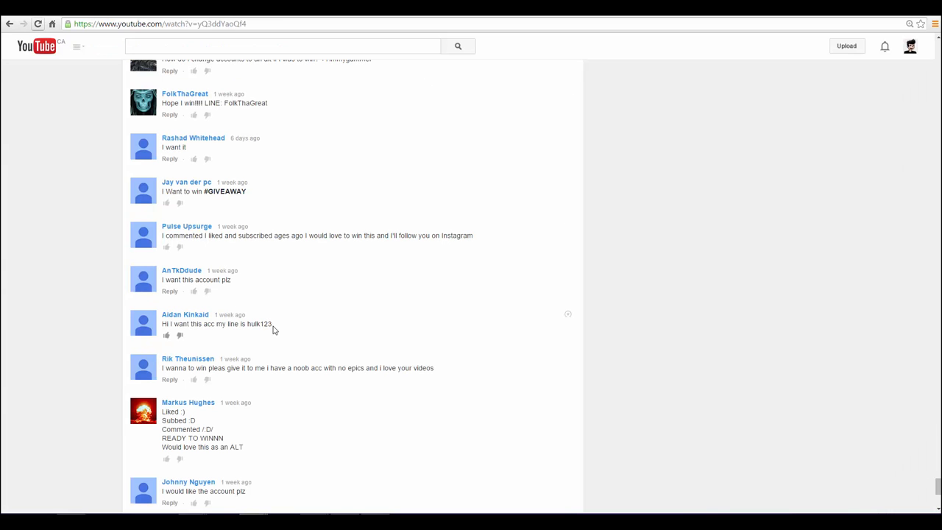
pyautogui.doubleClick(257, 323)
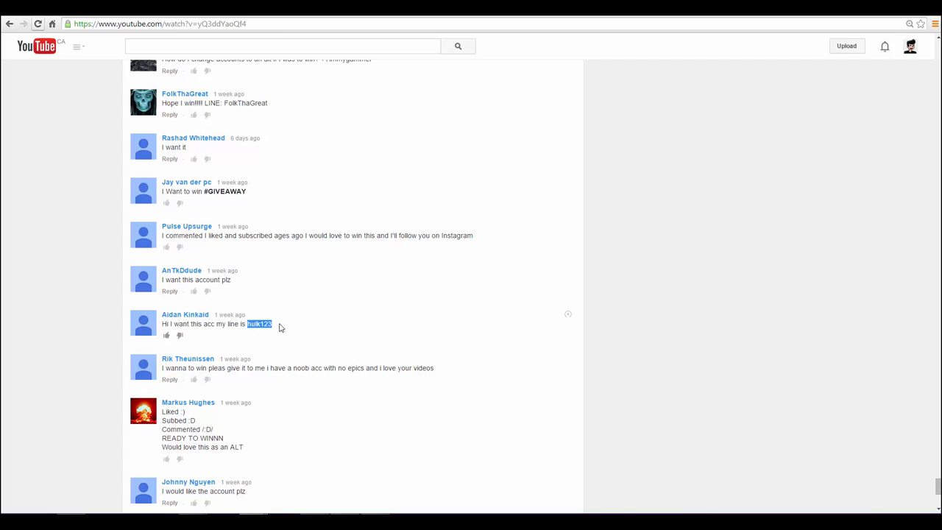
pyautogui.moveTo(363, 285)
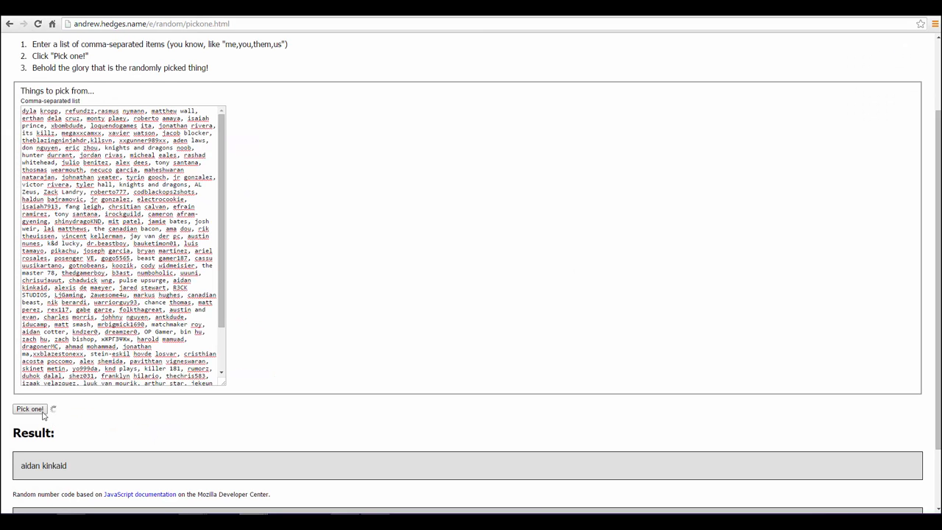
pyautogui.click(30, 409)
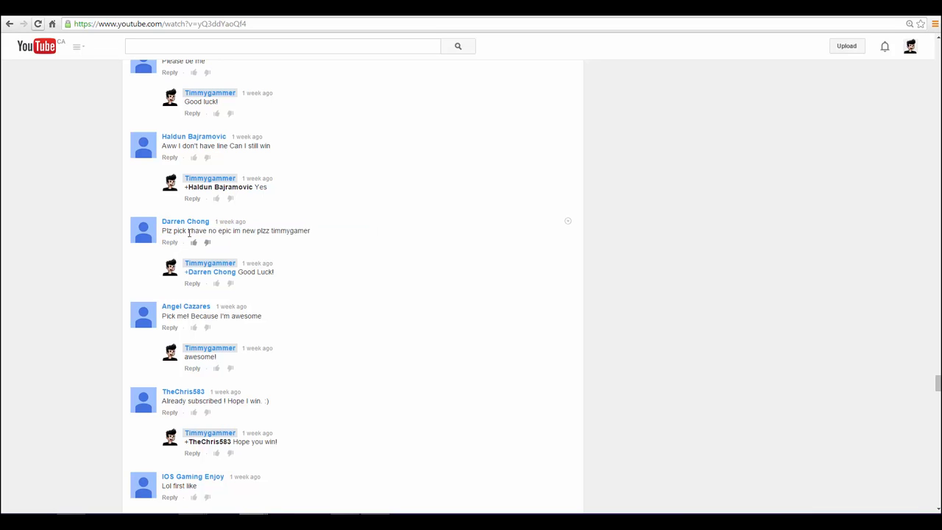
pyautogui.moveTo(279, 229)
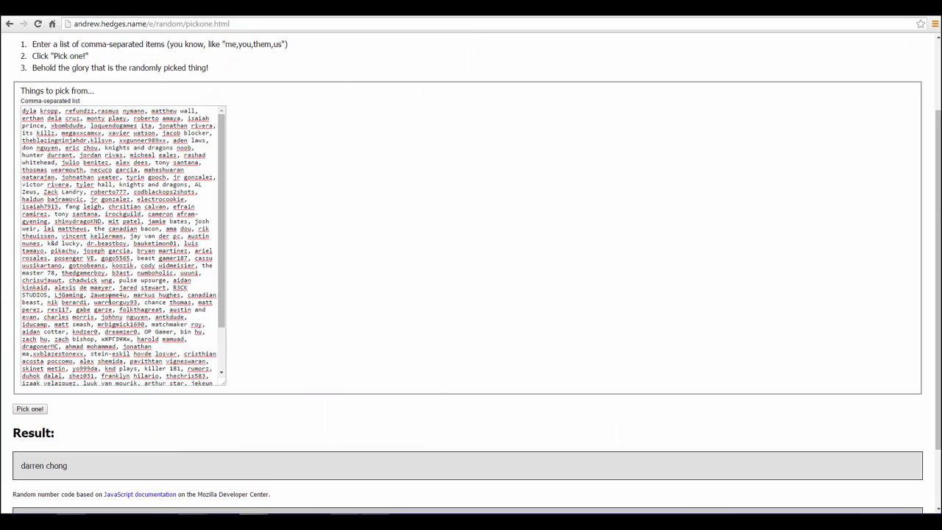
pyautogui.moveTo(3, 409)
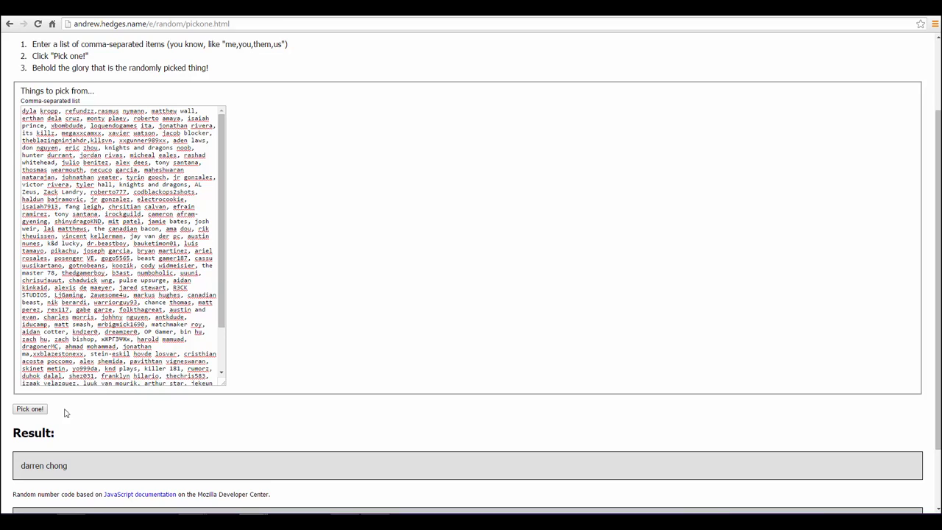
pyautogui.moveTo(53, 406)
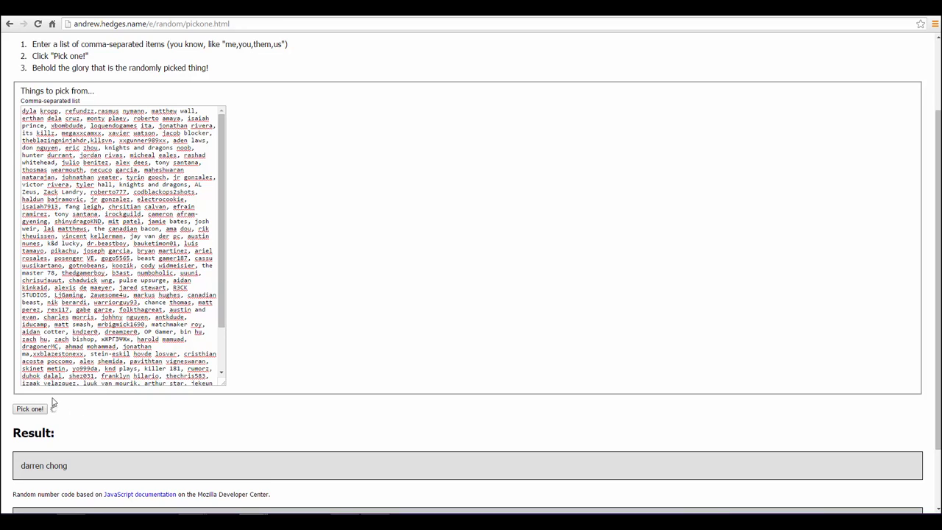
pyautogui.click(29, 409)
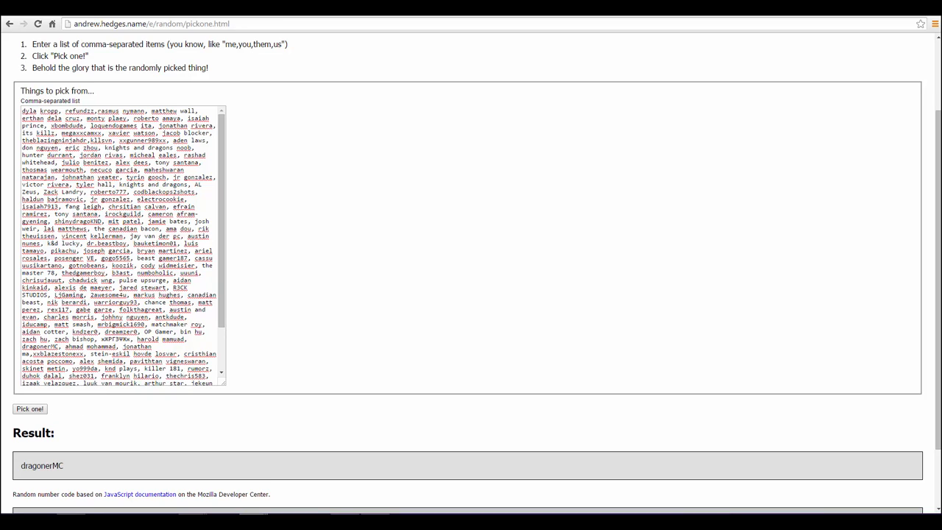